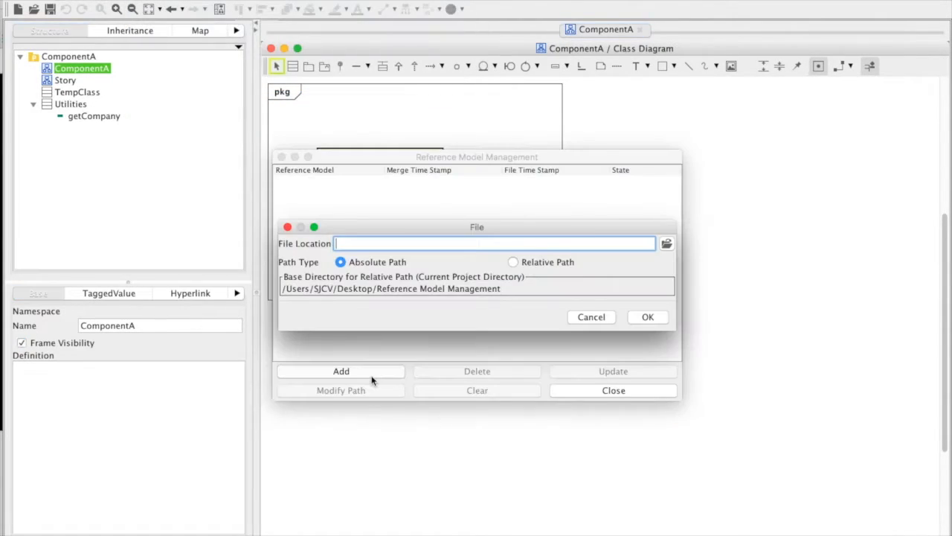
Add CommonComponents.asta as a reference model in Reference Model Management.
click(666, 244)
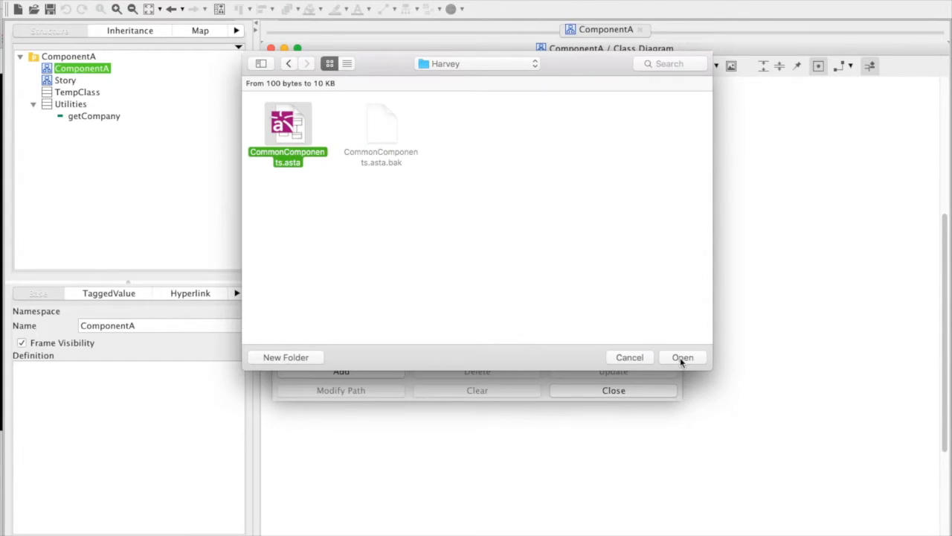
click(681, 357)
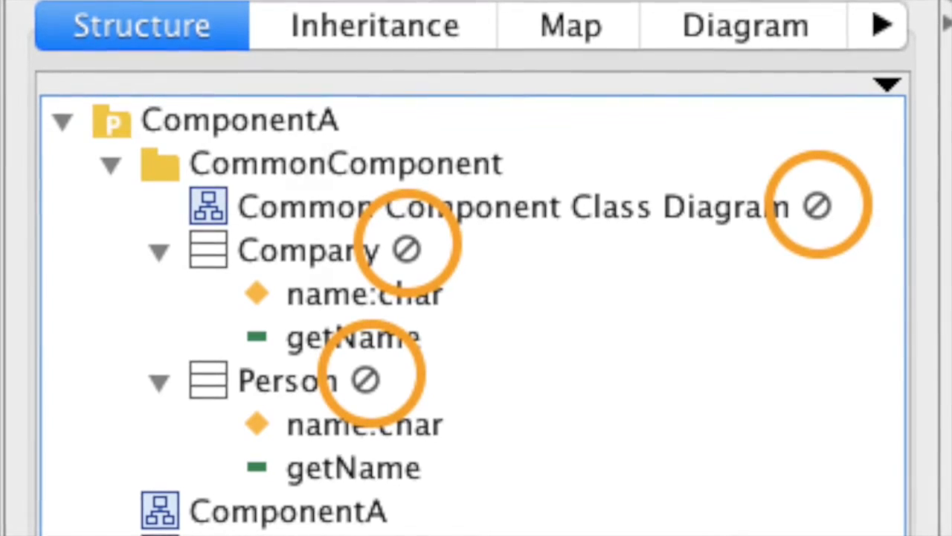
Try editing the referenced Person class on the Story diagram and dismiss the reference-only warning.
scroll(down, 3)
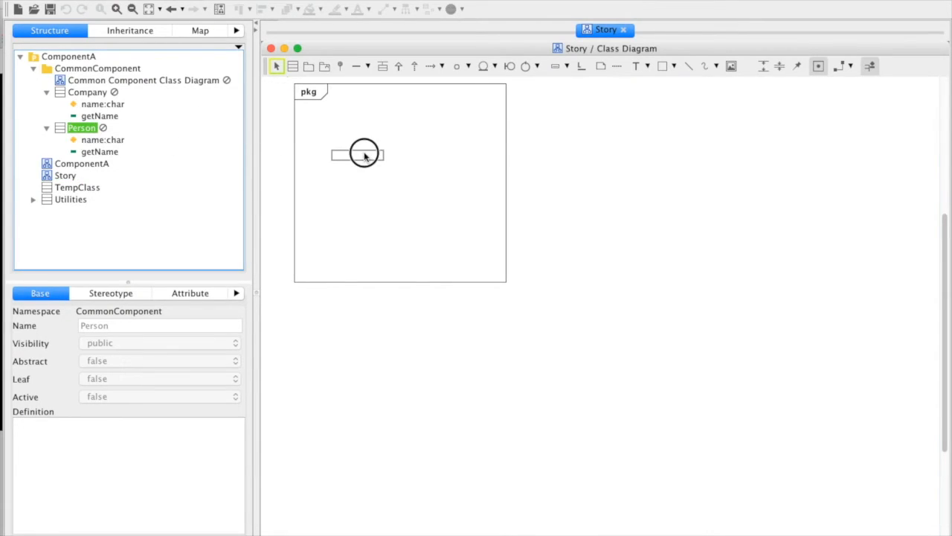
click(365, 154)
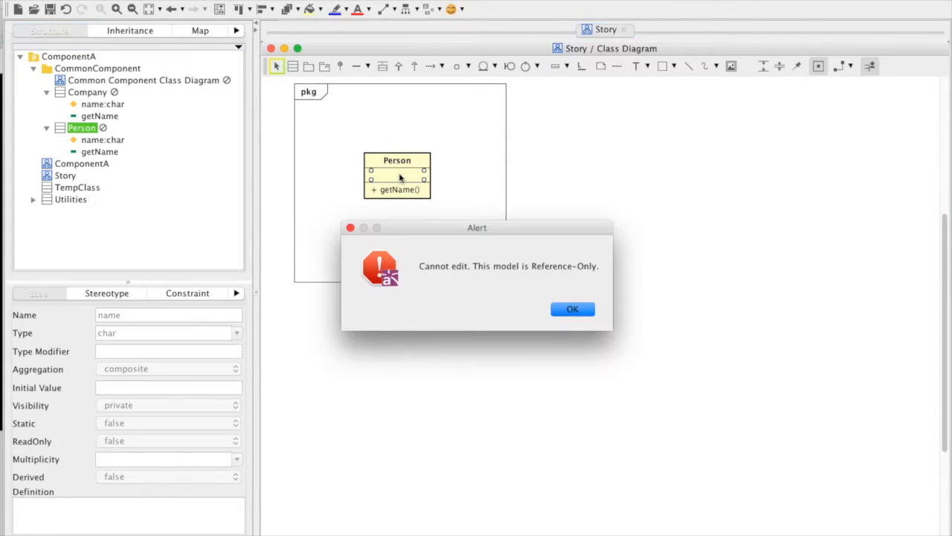
click(573, 309)
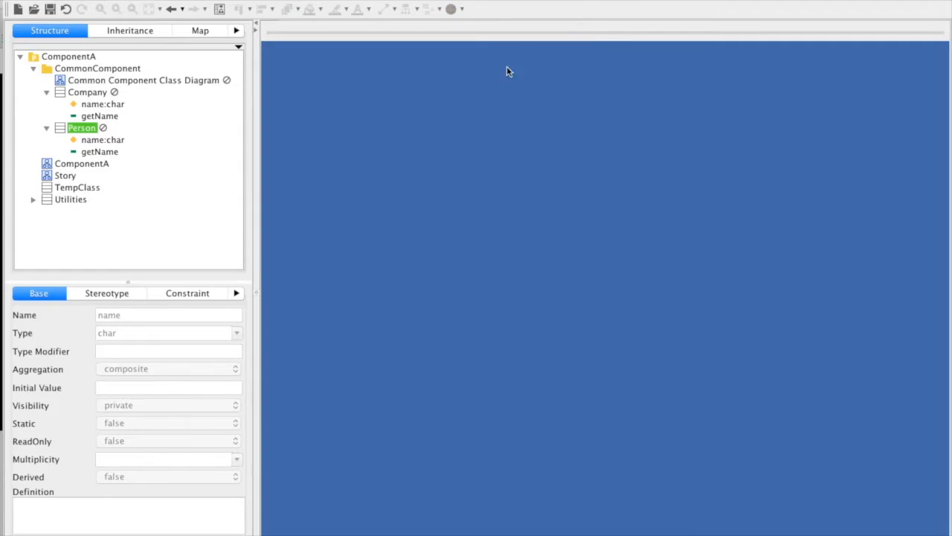
Set getCompany's return value in Utilities to the referenced Company class.
double_click(82, 163)
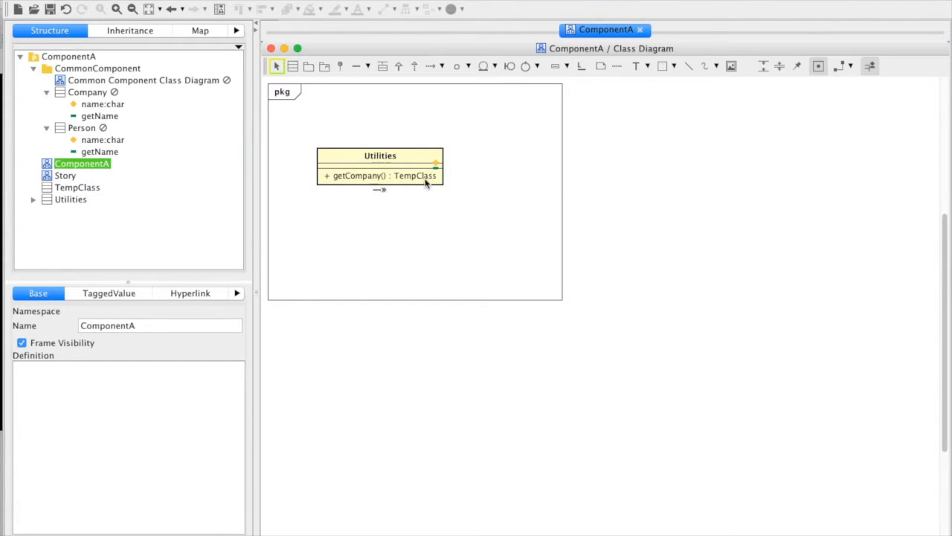
click(237, 332)
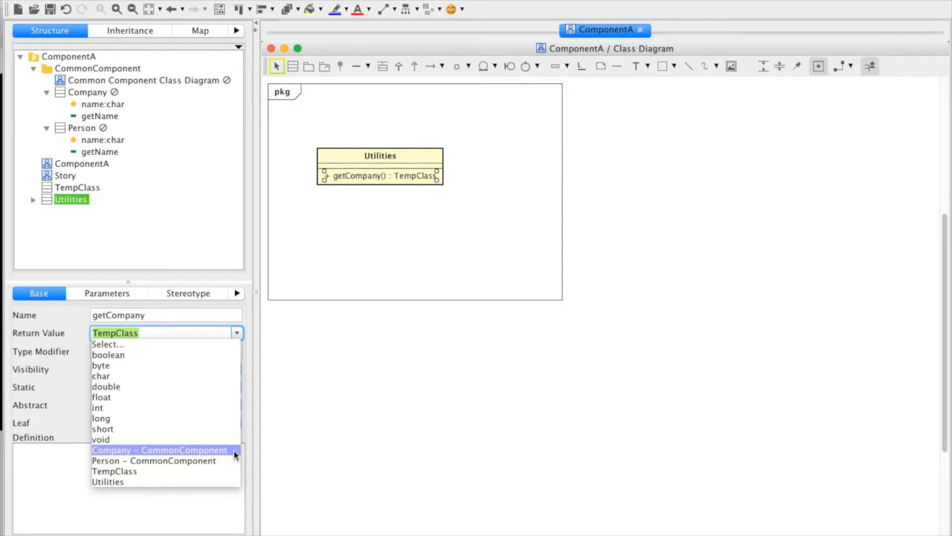
click(158, 450)
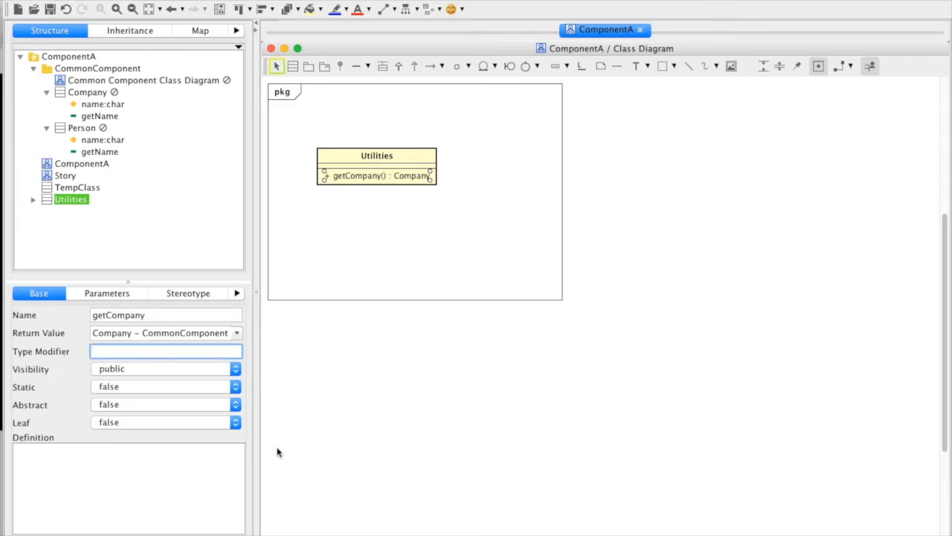
click(82, 163)
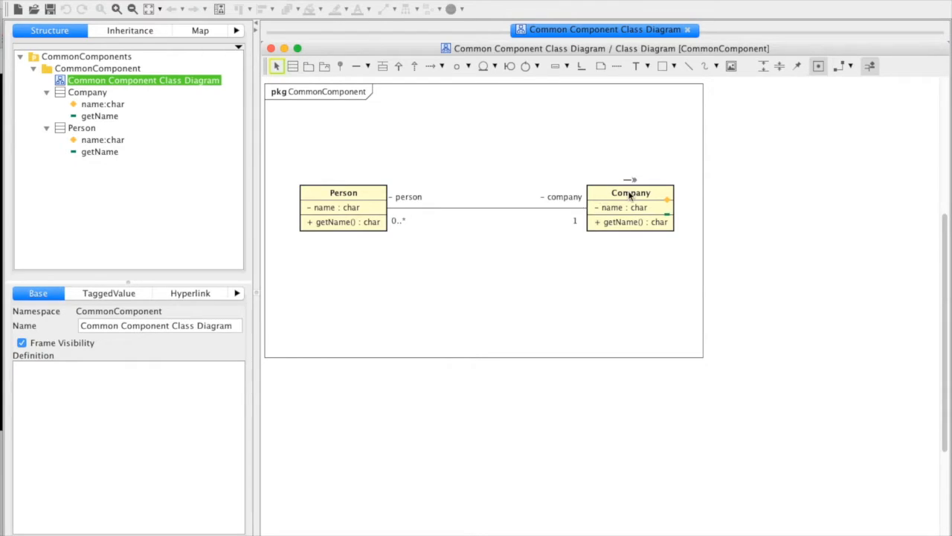
Rename Company to NewCompany, add setName(), save, and reopen ComponentA.asta.
double_click(630, 192)
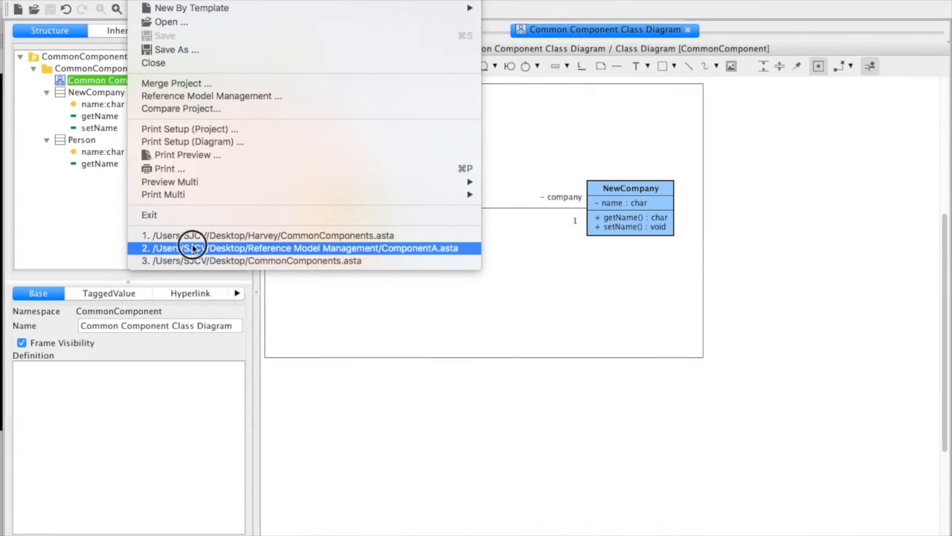
click(301, 248)
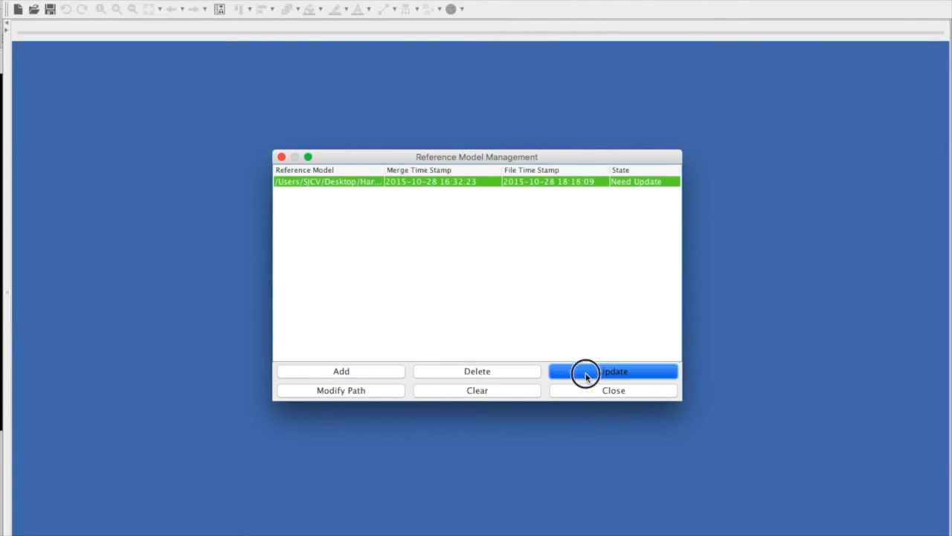
Update the outdated CommonComponents reference and reopen the ComponentA class diagram.
click(613, 372)
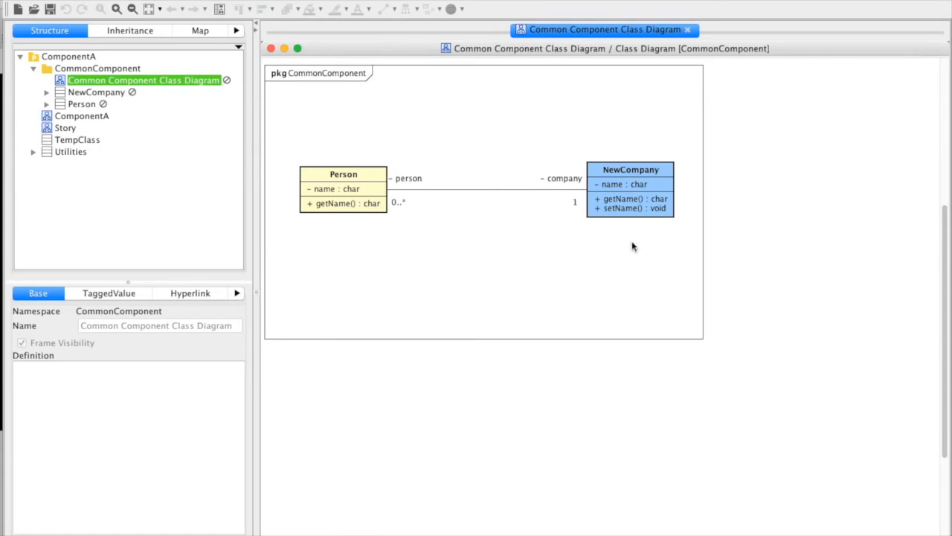
mouse_move(561, 244)
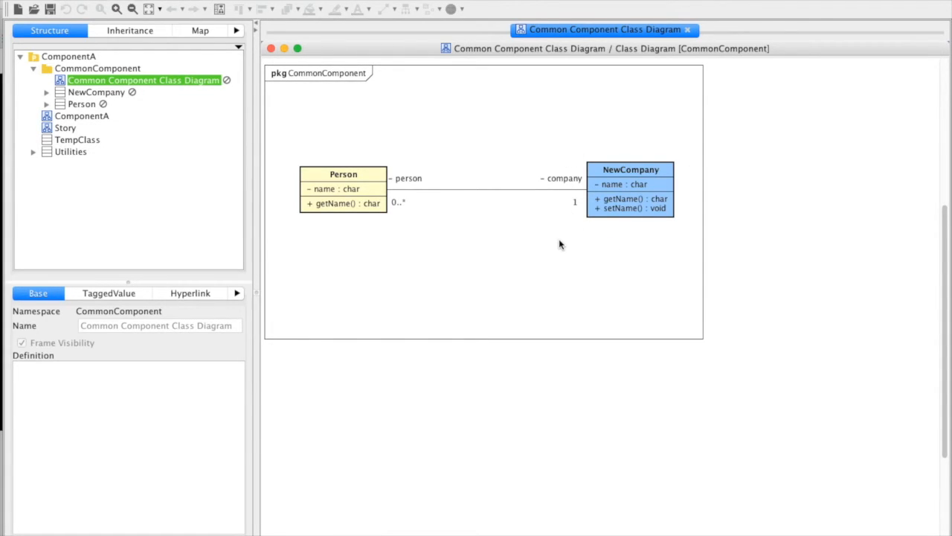
double_click(82, 115)
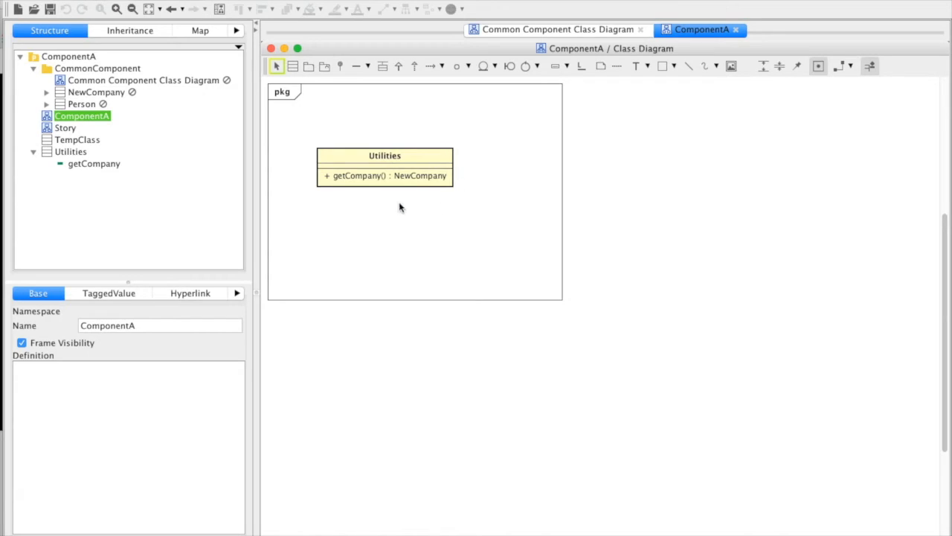
mouse_move(388, 214)
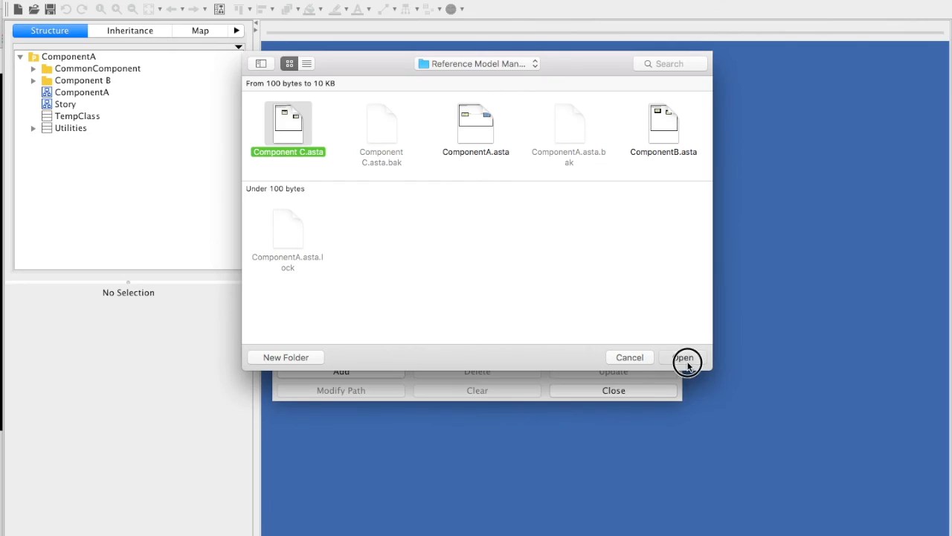
Add ComponentB.asta and Component C.asta as reference models.
click(684, 357)
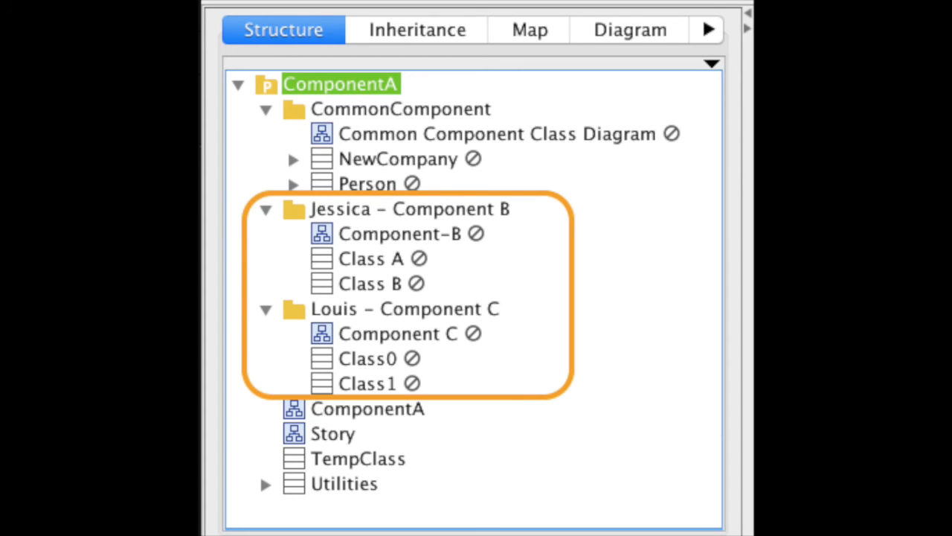